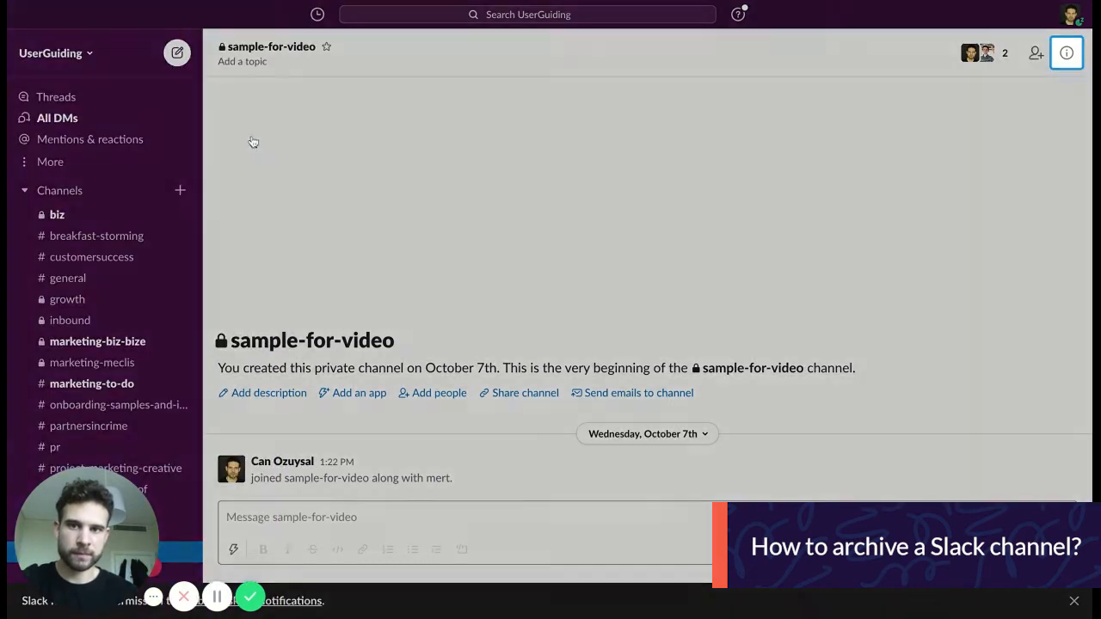
Step: Follow the preview's tooltips through channel details, More and Additional options to the archive tip
{"action": "left_click", "coordinate": [1066, 52]}
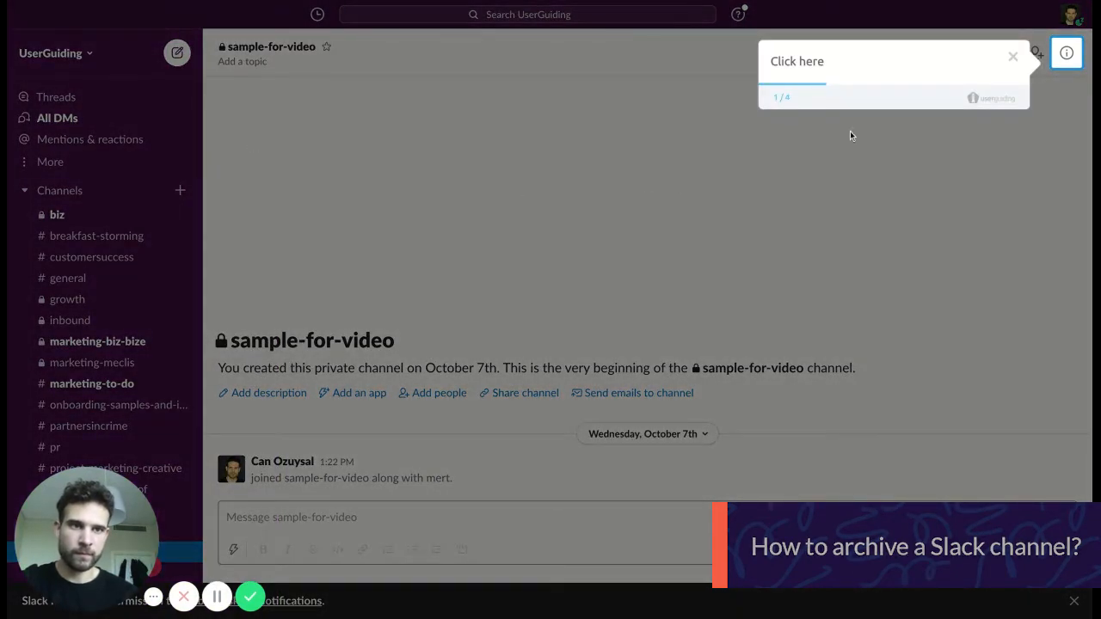
{"action": "left_click", "coordinate": [1066, 52]}
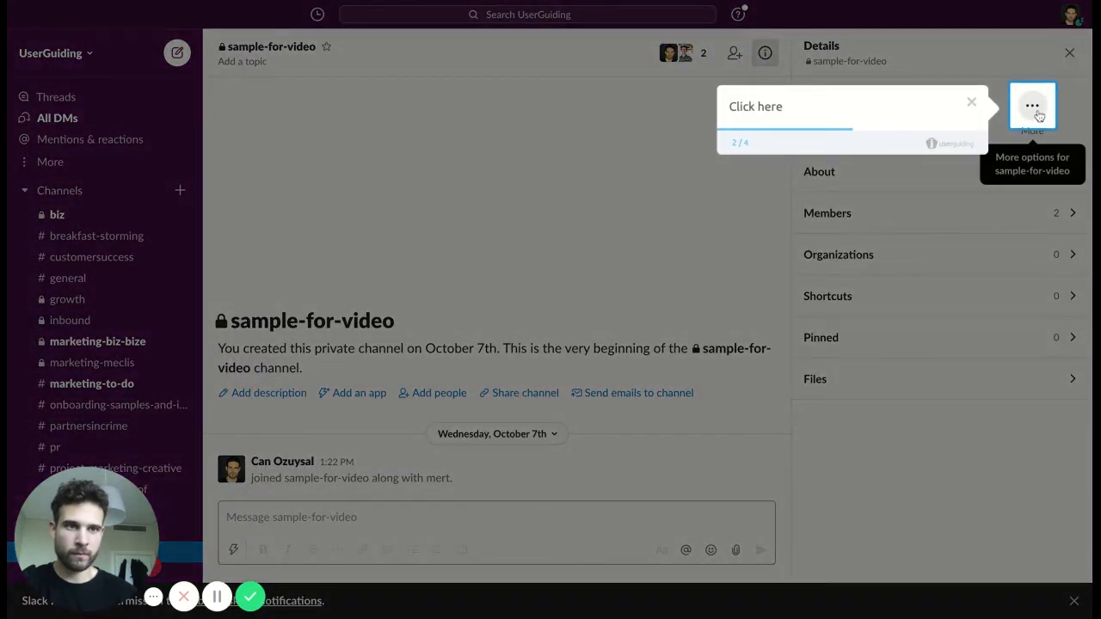
{"action": "left_click", "coordinate": [1032, 106]}
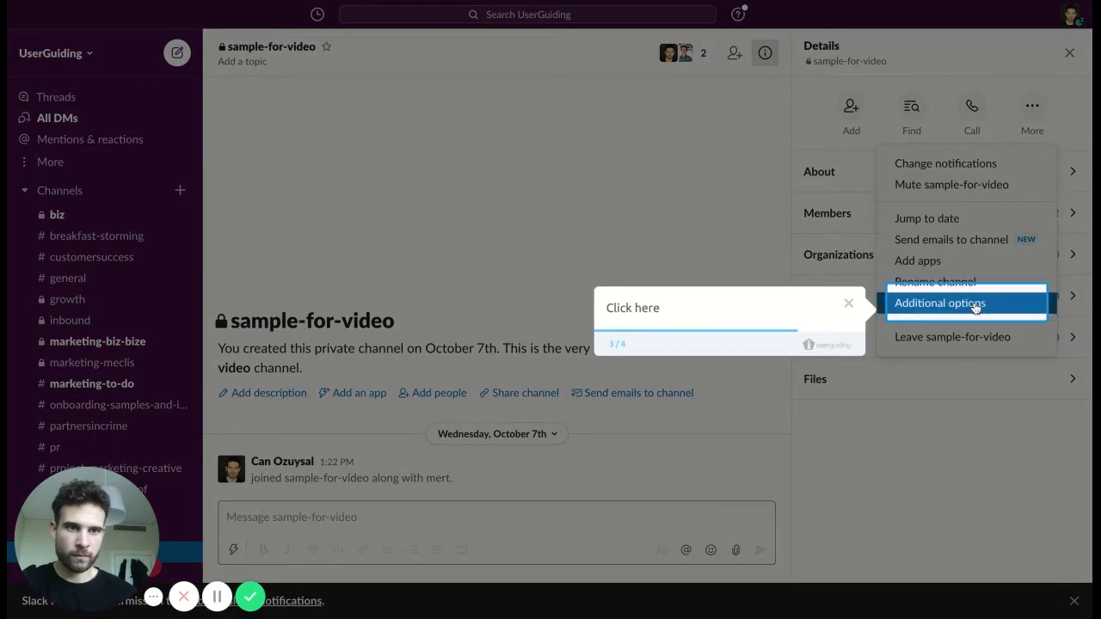
{"action": "left_click", "coordinate": [938, 303]}
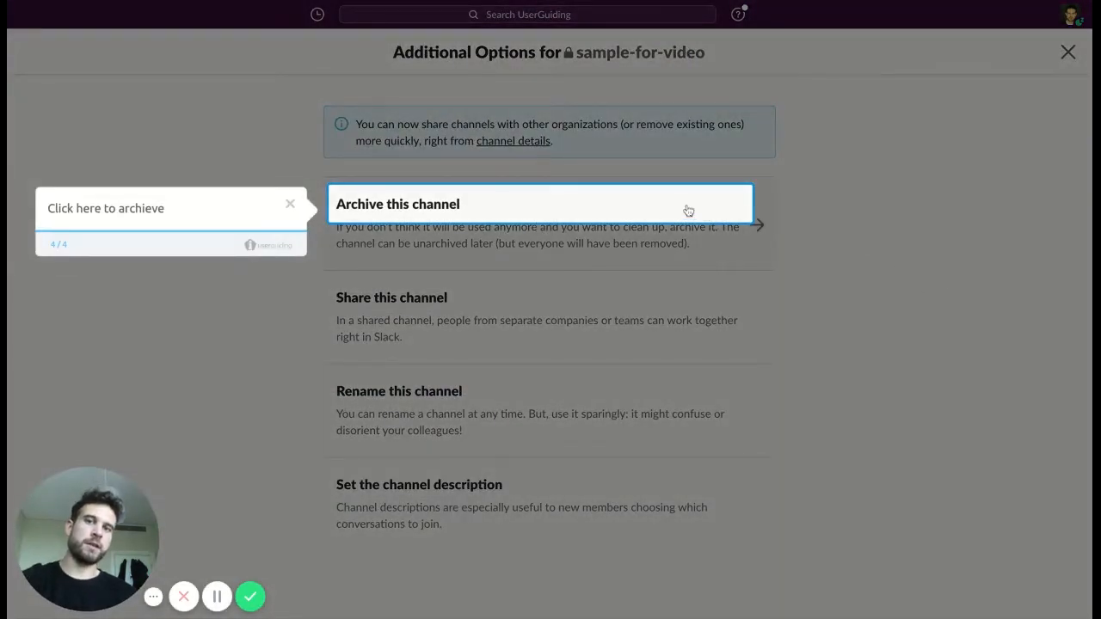
{"action": "mouse_move", "coordinate": [561, 216]}
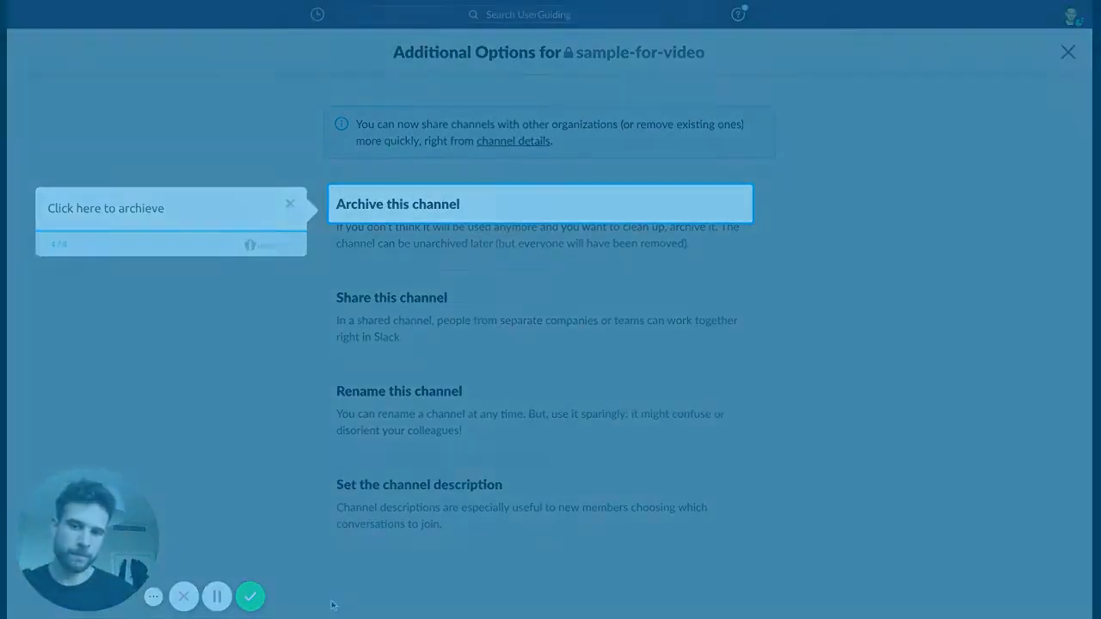
Step: Begin the Slack Example guide's first step as a Tooltip ready for element selection
{"action": "left_click", "coordinate": [1066, 52]}
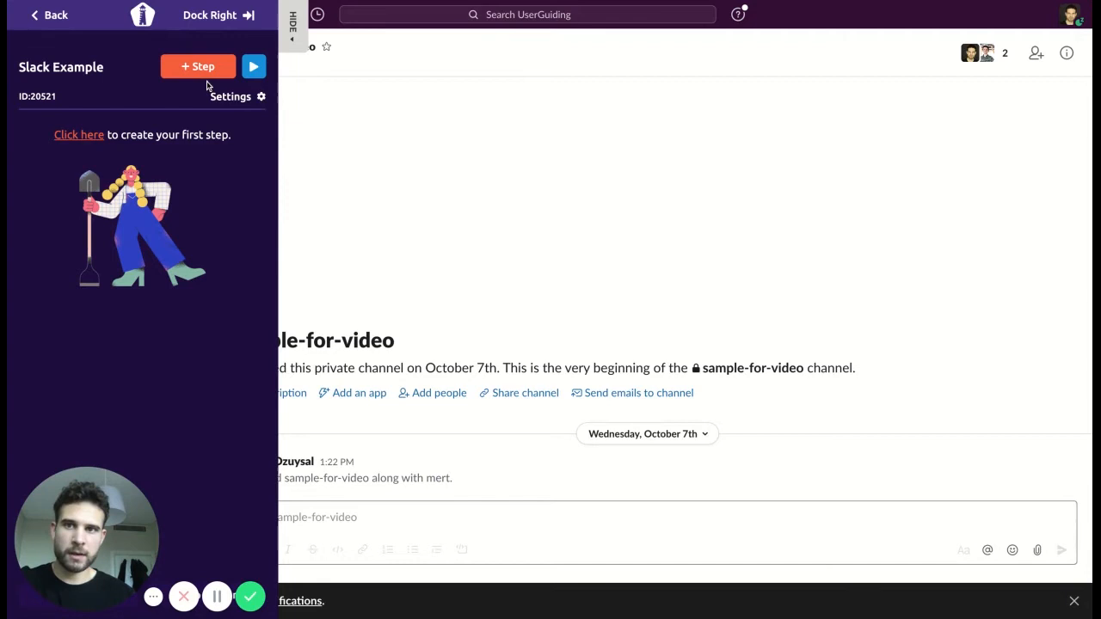
{"action": "left_click", "coordinate": [198, 65]}
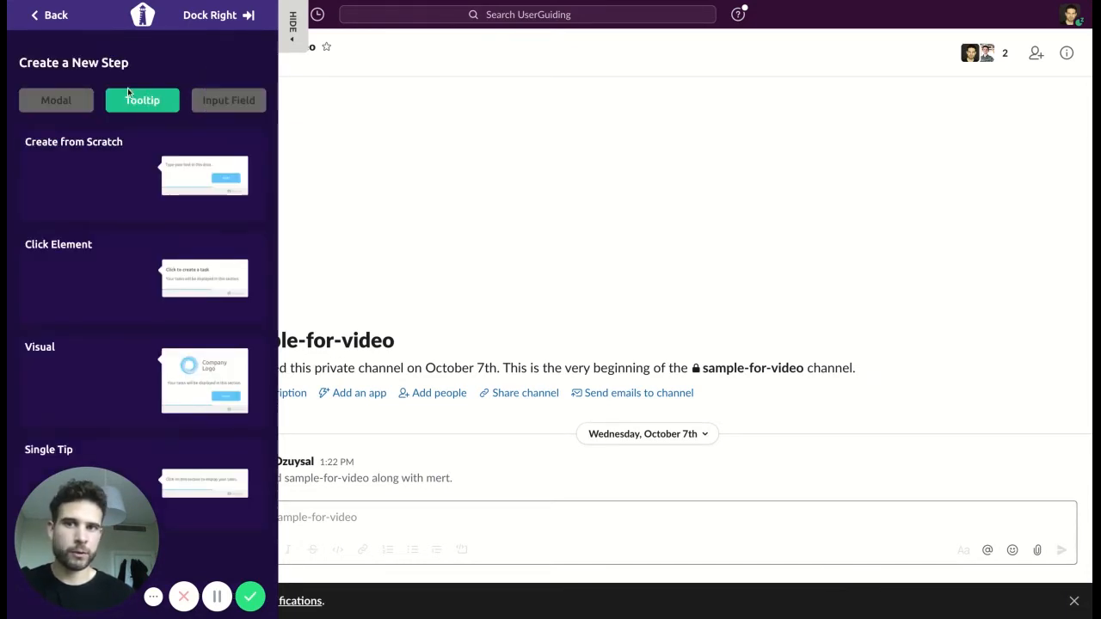
{"action": "mouse_move", "coordinate": [146, 158]}
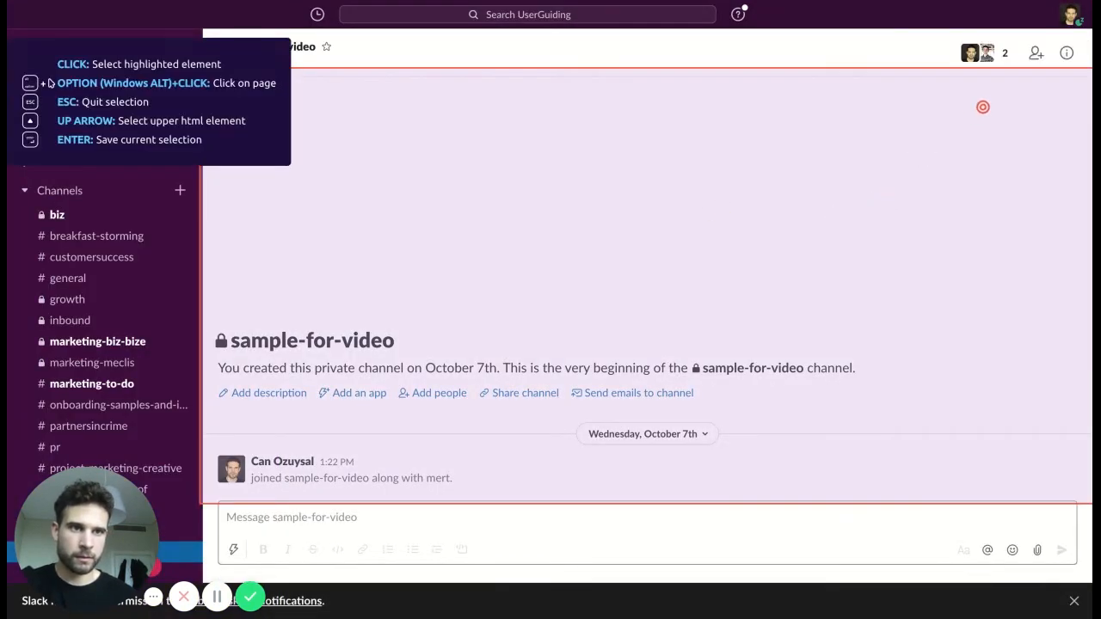
{"action": "mouse_move", "coordinate": [1066, 52]}
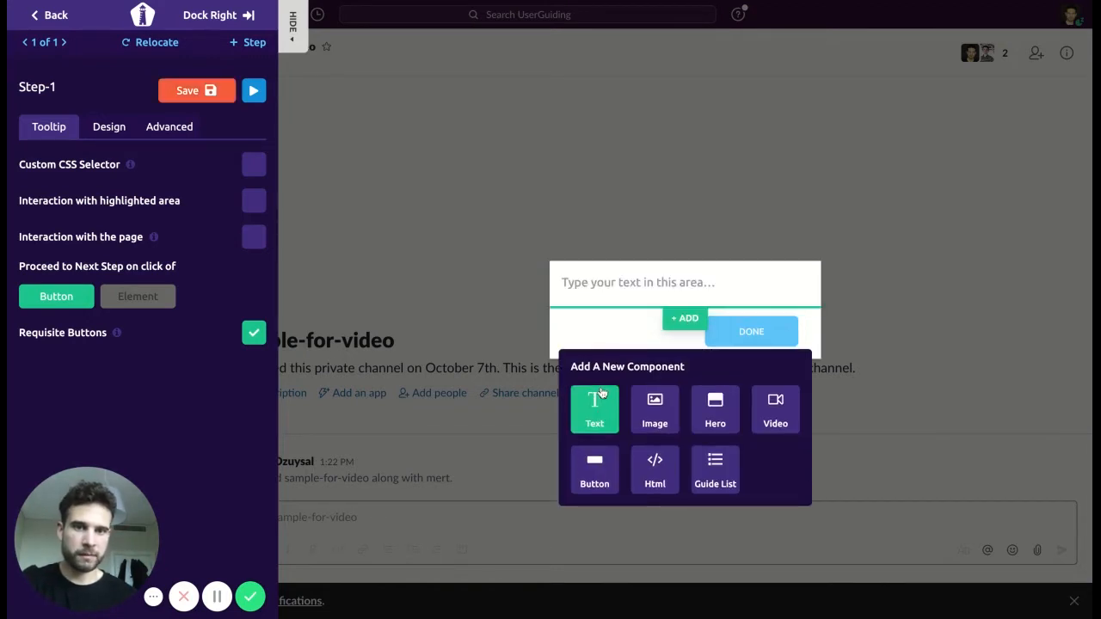
Step: Add a text component reading 'Click Here' to step 1 and save it
{"action": "left_click", "coordinate": [595, 410]}
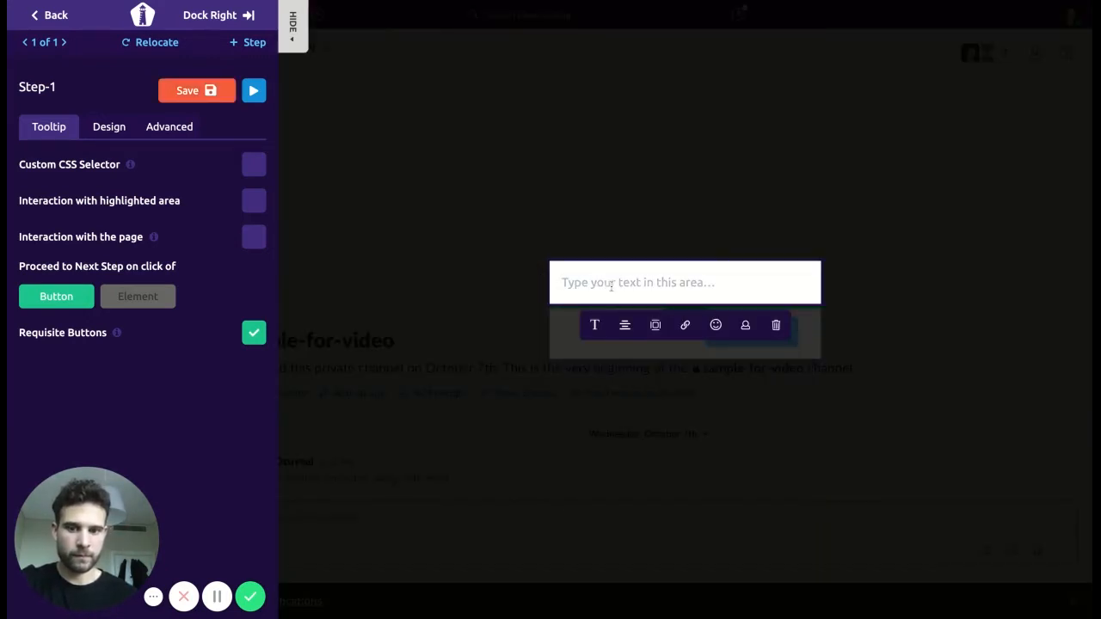
{"action": "type", "text": "Cli"}
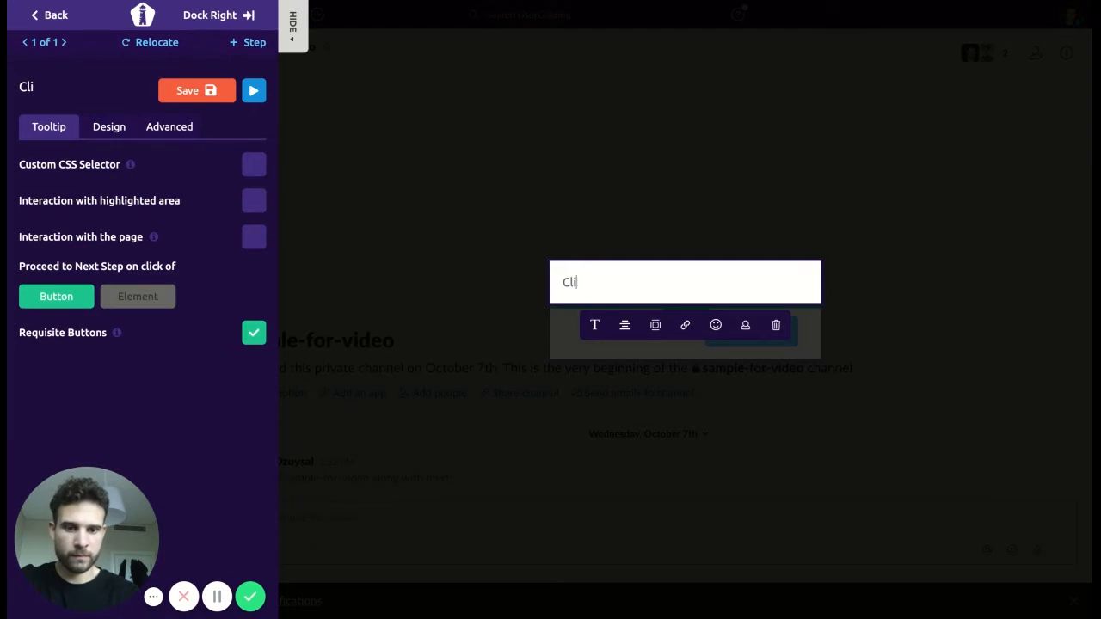
{"action": "type", "text": "Click Here"}
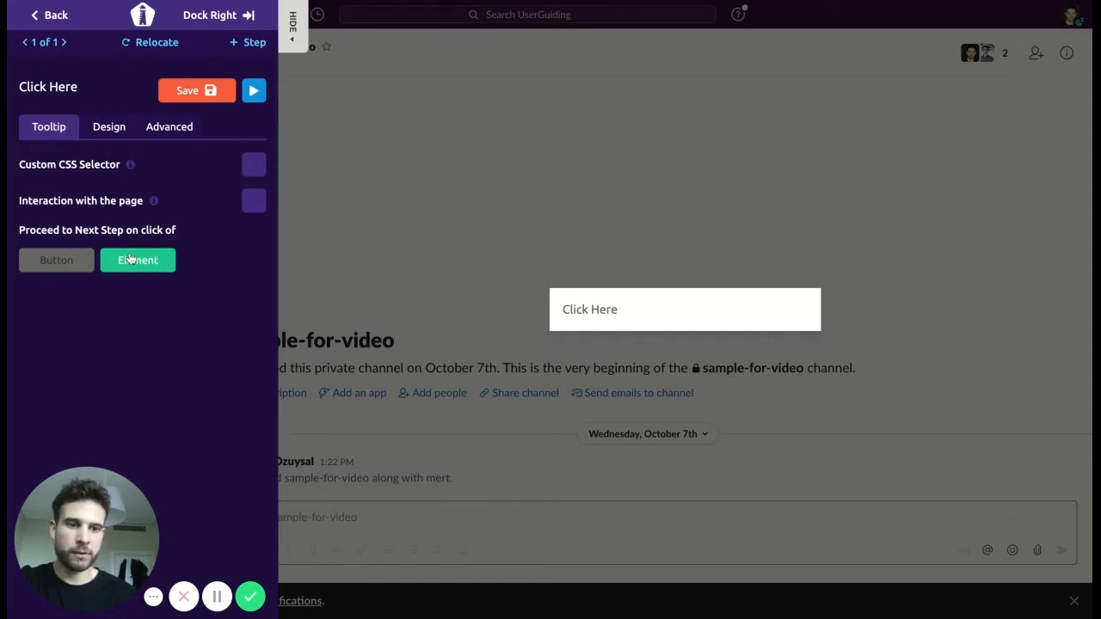
{"action": "mouse_move", "coordinate": [186, 230]}
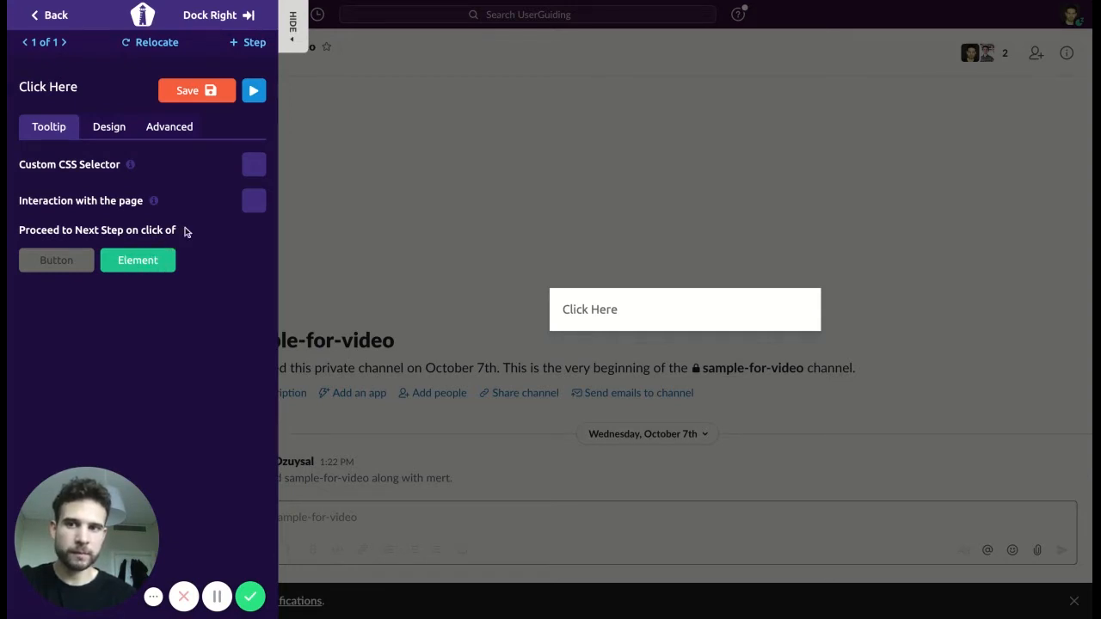
{"action": "left_click", "coordinate": [196, 90]}
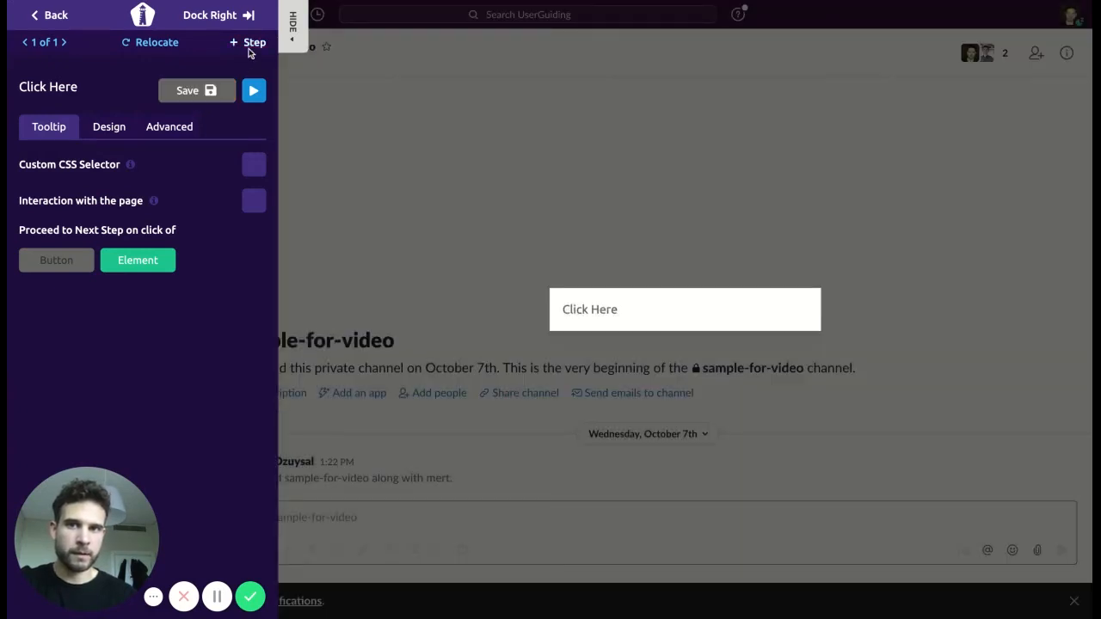
Step: Create step 2 as a 'Click Here' tooltip over the sample-for-video channel page and save it
{"action": "left_click", "coordinate": [254, 41]}
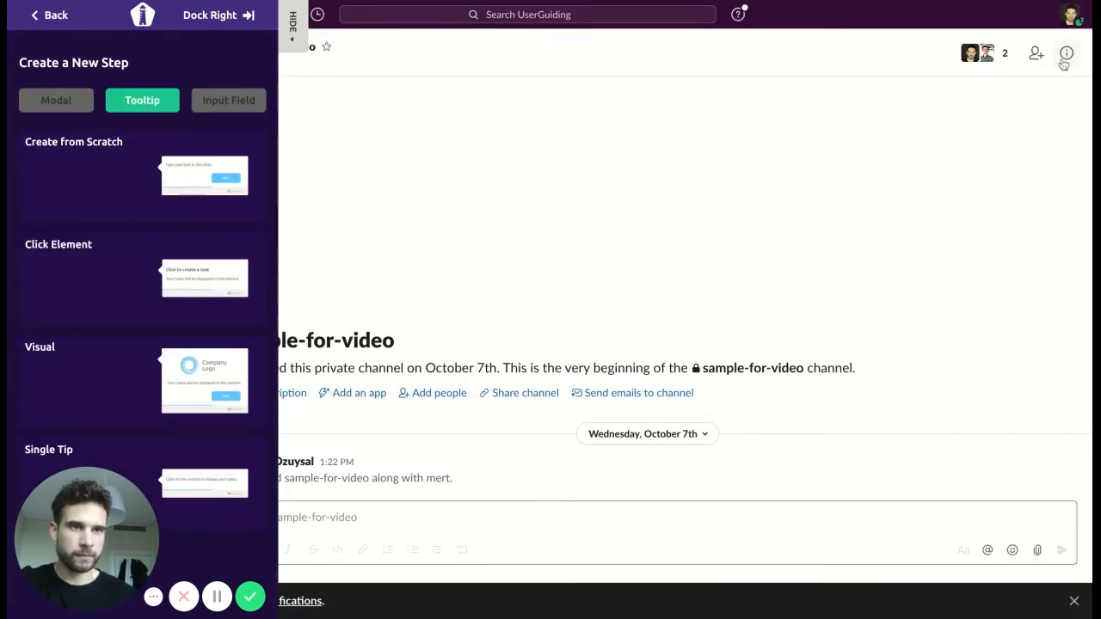
{"action": "left_click", "coordinate": [1066, 54]}
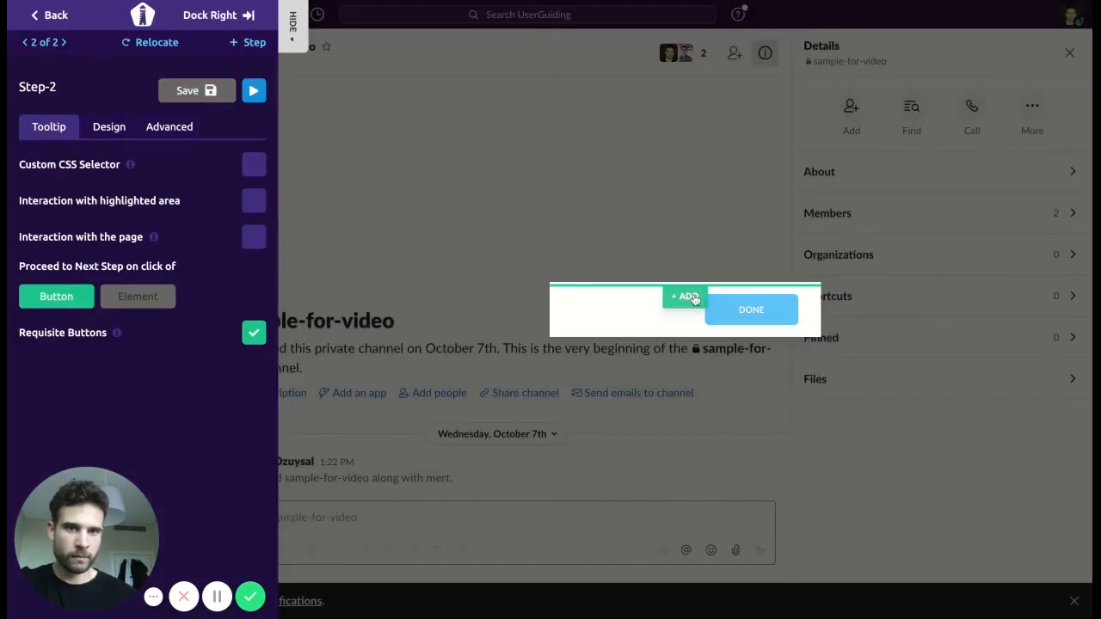
{"action": "left_click", "coordinate": [684, 296]}
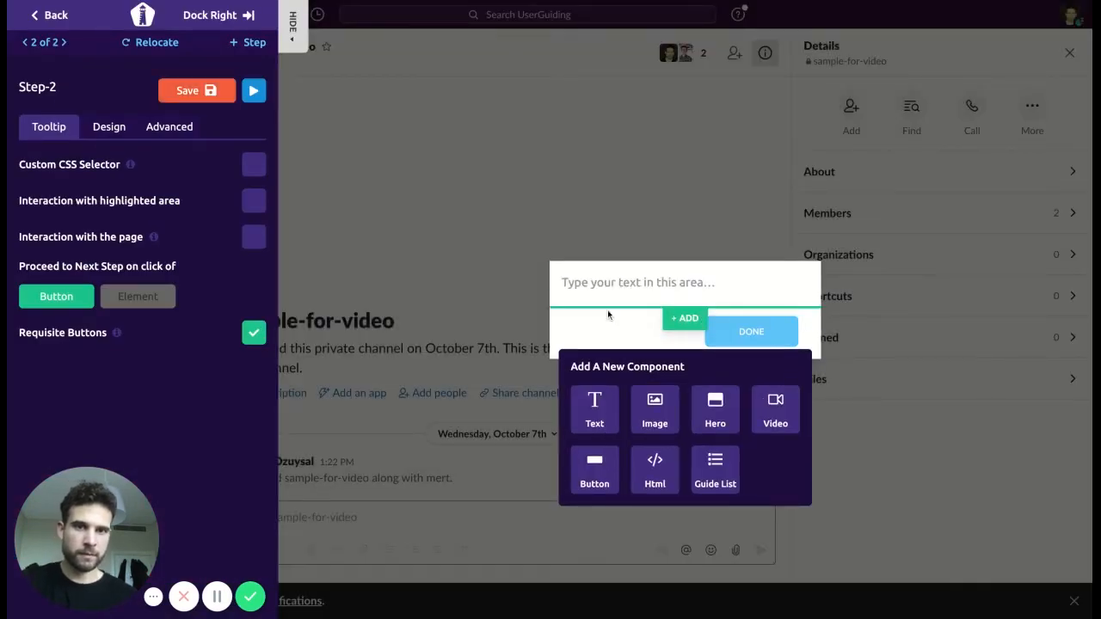
{"action": "type", "text": "Click Here"}
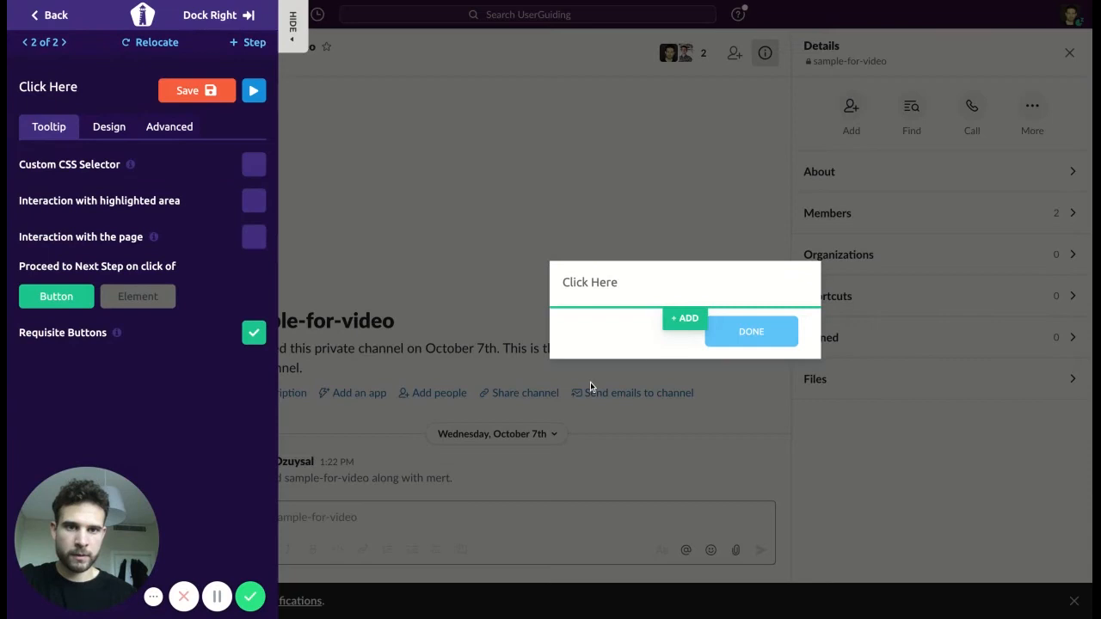
{"action": "left_click", "coordinate": [138, 296]}
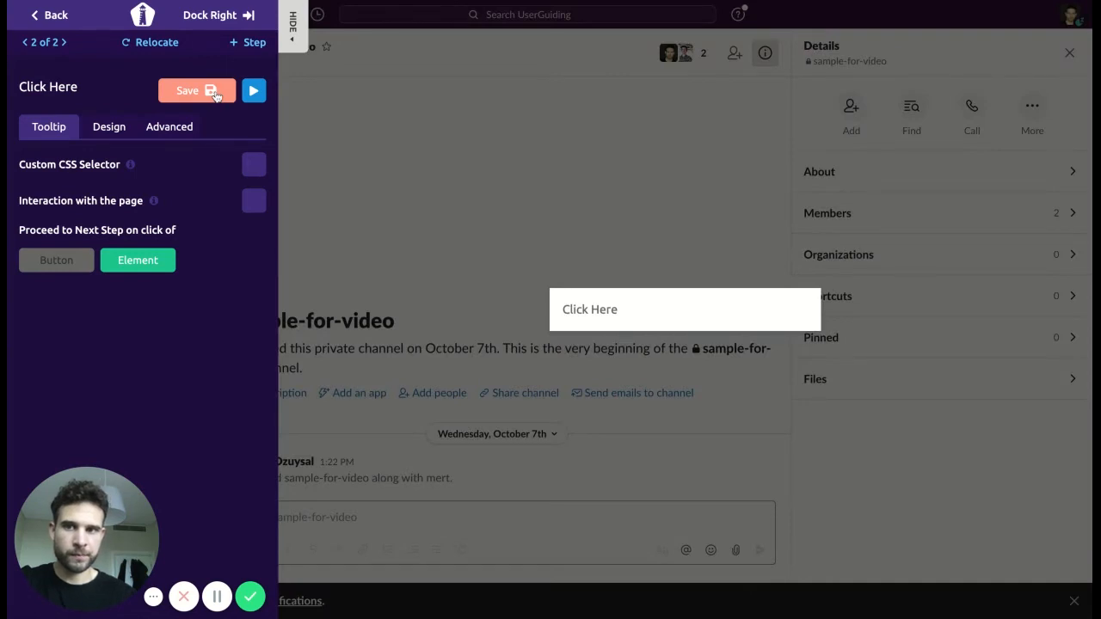
{"action": "mouse_move", "coordinate": [629, 214]}
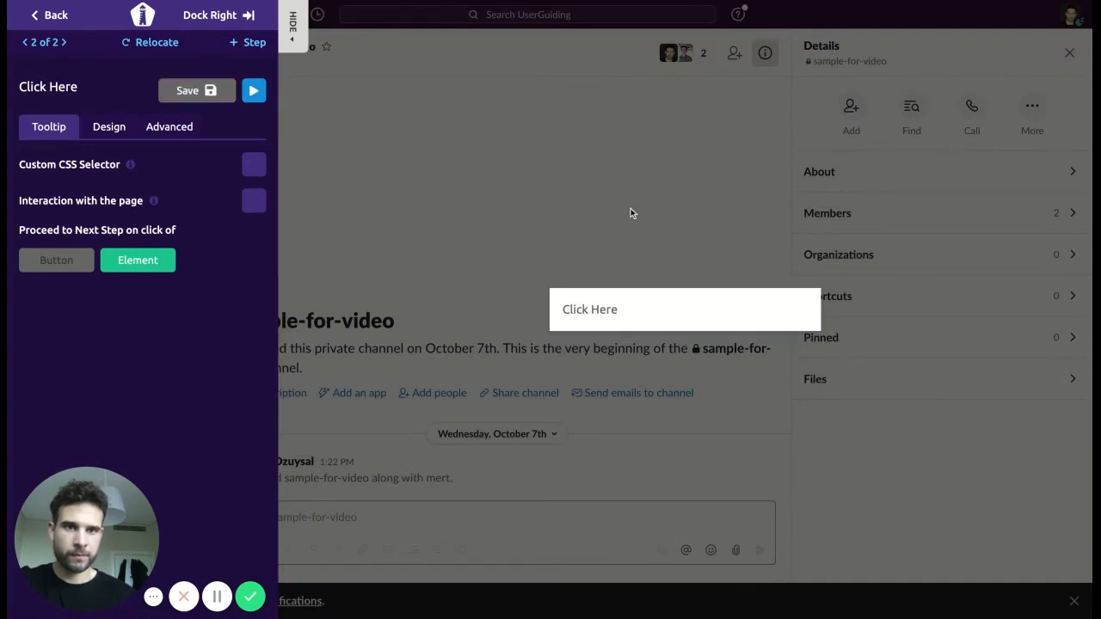
{"action": "mouse_move", "coordinate": [569, 165]}
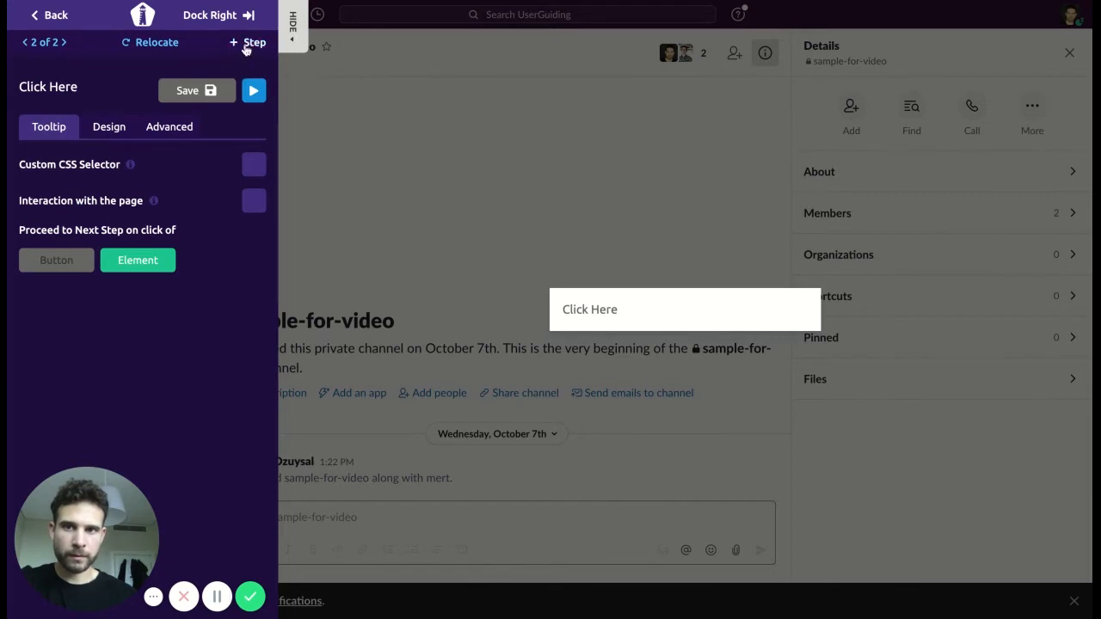
Step: Create step 3 as a 'Click here' tooltip on the channel's More options menu and save it
{"action": "left_click", "coordinate": [248, 41]}
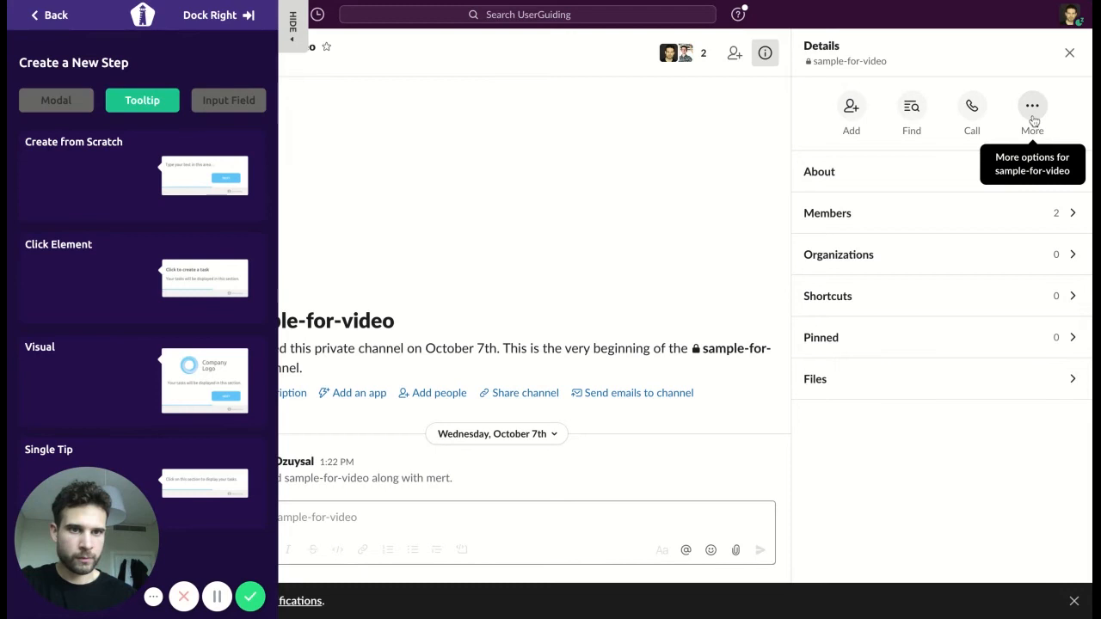
{"action": "left_click", "coordinate": [1032, 106]}
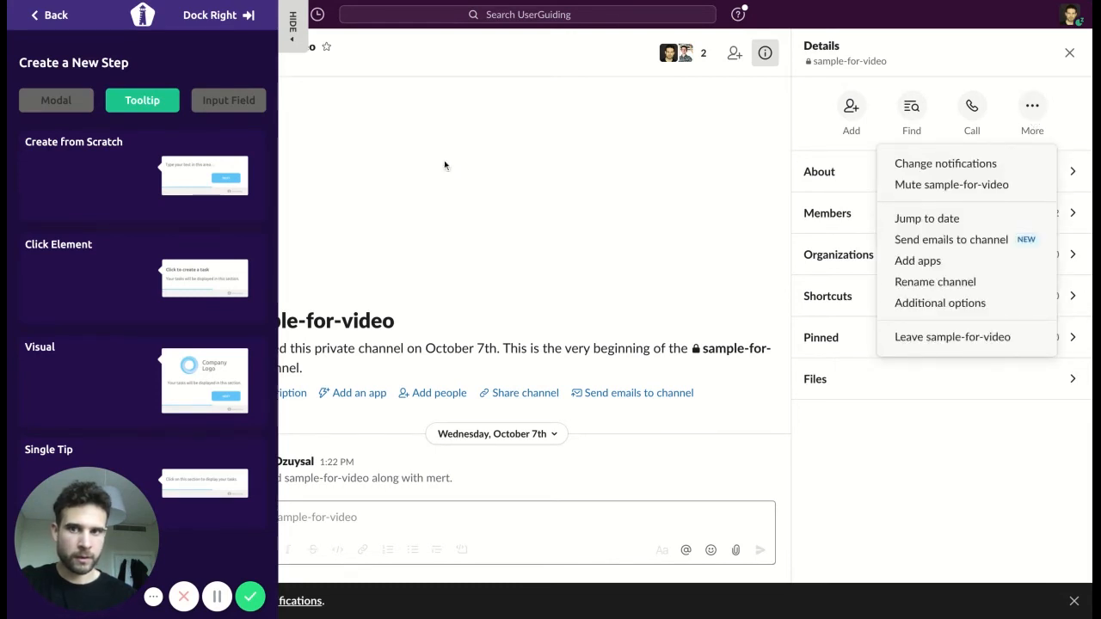
{"action": "mouse_move", "coordinate": [203, 172]}
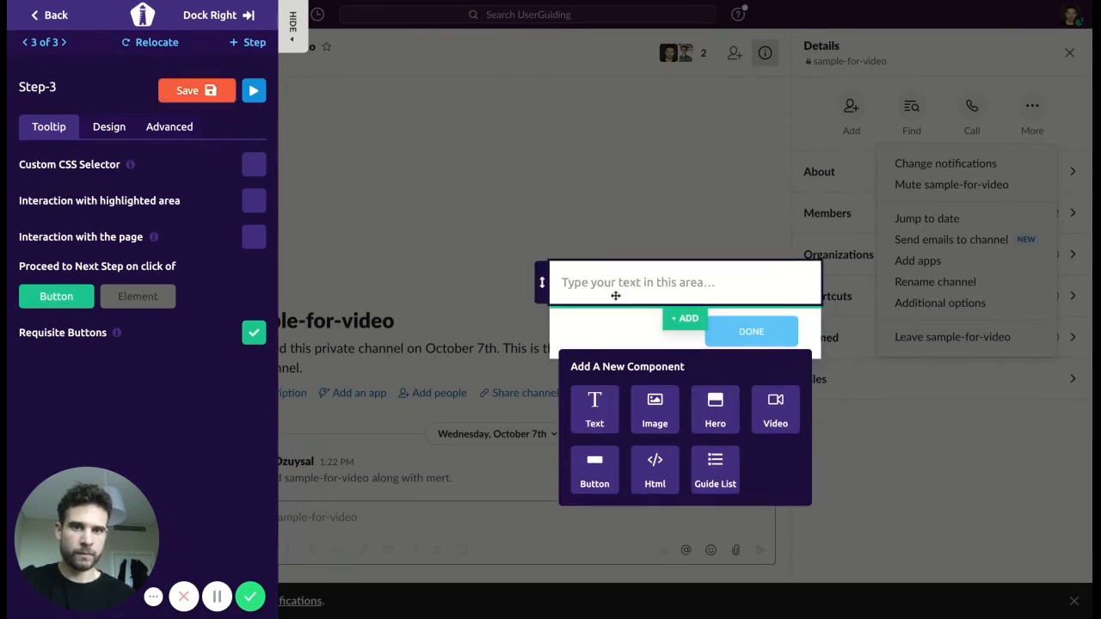
{"action": "type", "text": "Cli"}
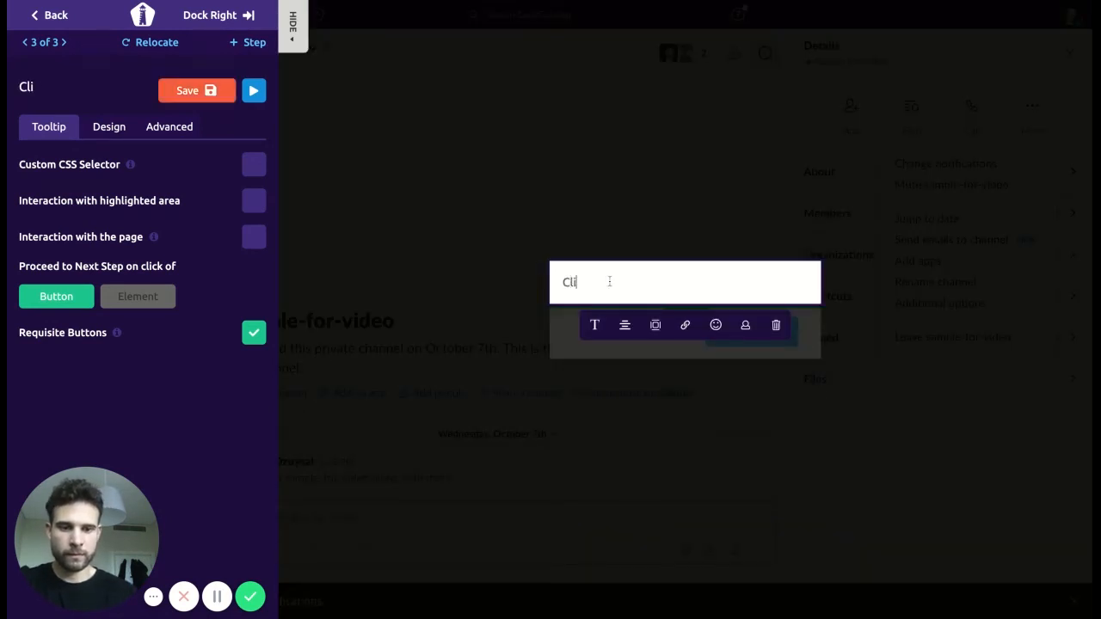
{"action": "type", "text": "Click h"}
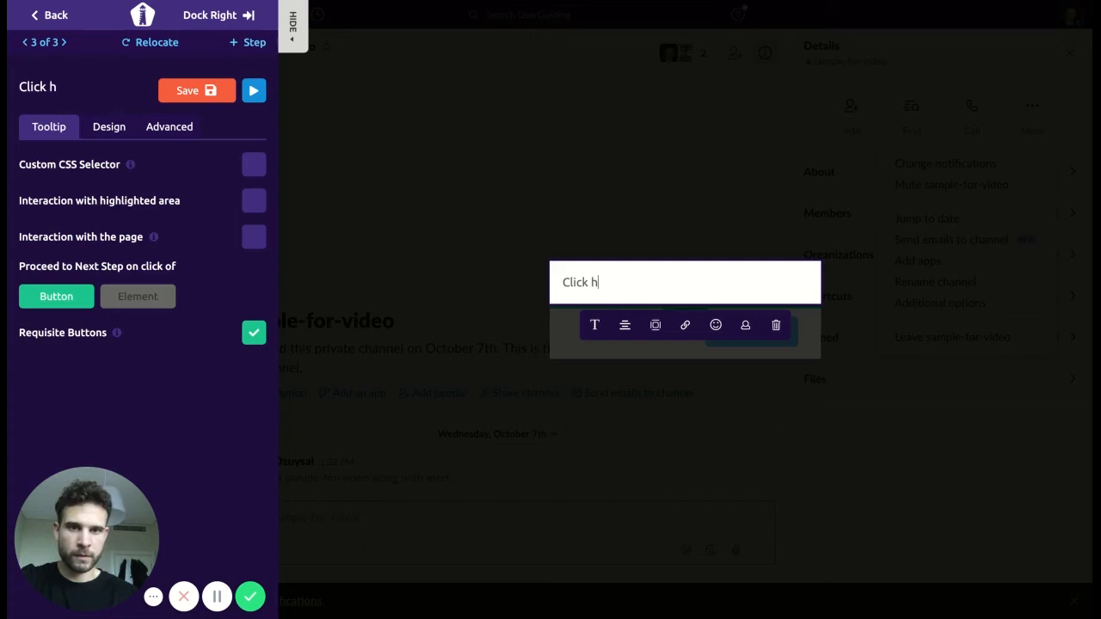
{"action": "type", "text": "ere"}
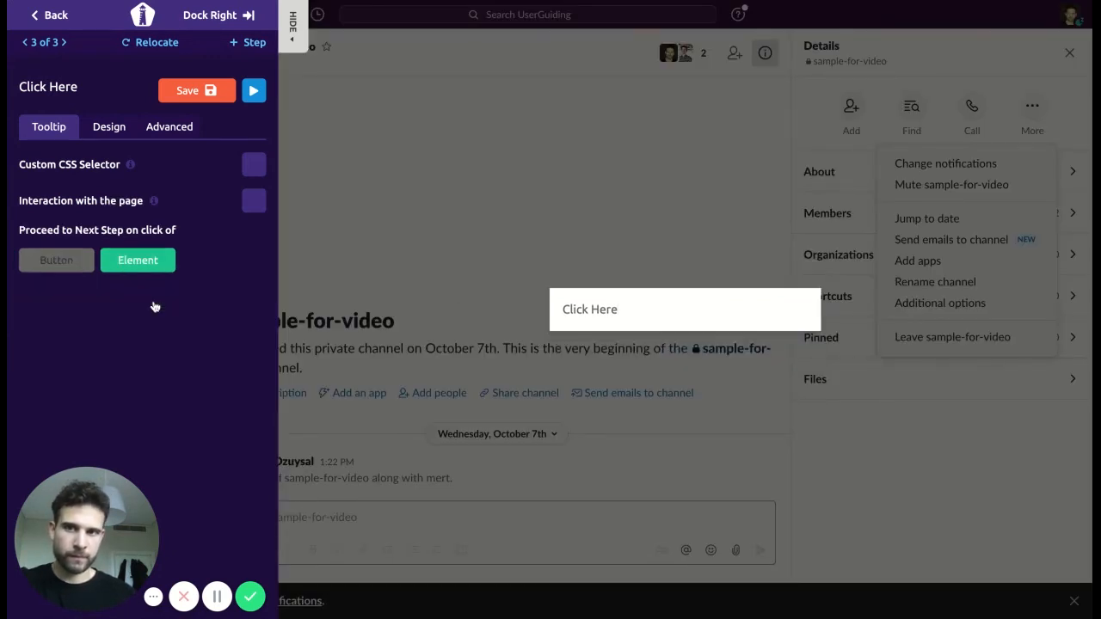
{"action": "left_click", "coordinate": [196, 90]}
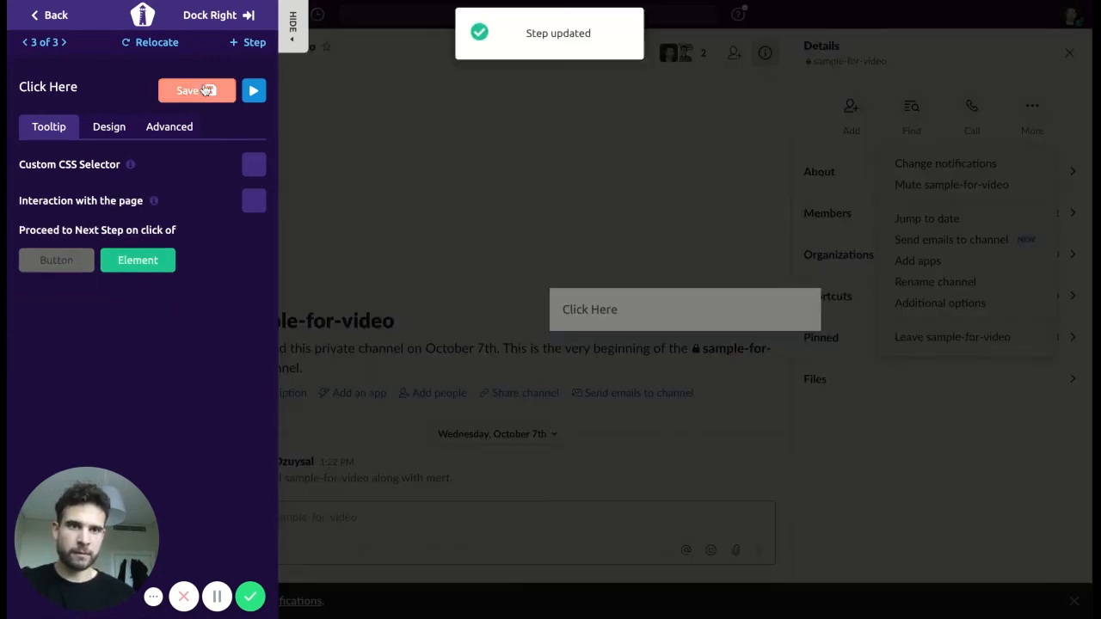
{"action": "left_click", "coordinate": [247, 41]}
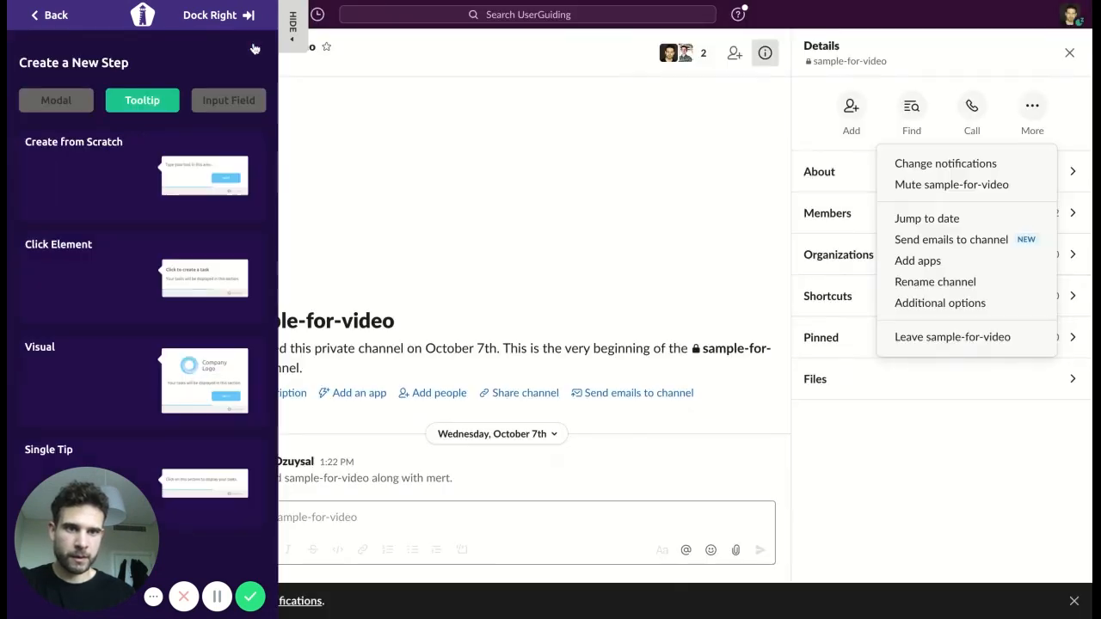
{"action": "mouse_move", "coordinate": [819, 205]}
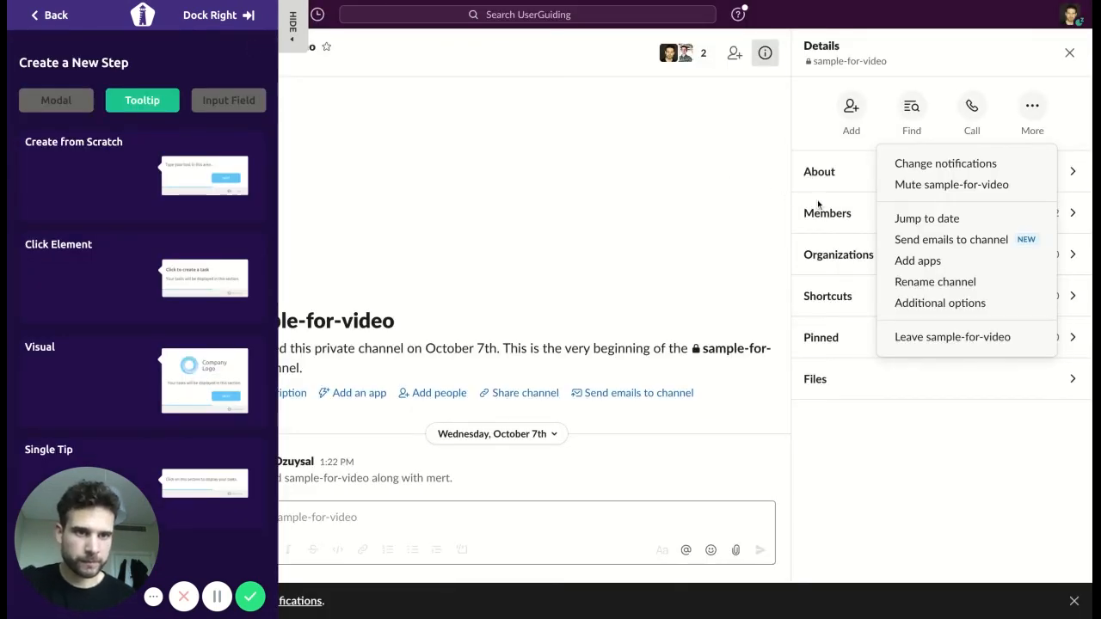
Step: Create step 4 on Additional Options with text 'Click here to archive your channel'
{"action": "left_click", "coordinate": [939, 302]}
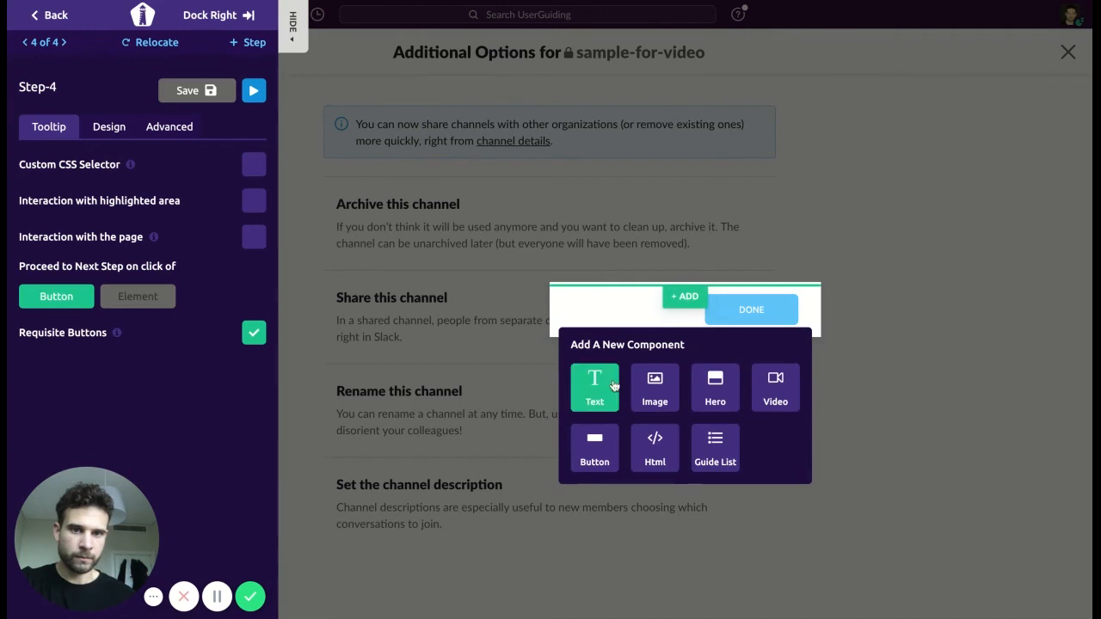
{"action": "left_click", "coordinate": [595, 387]}
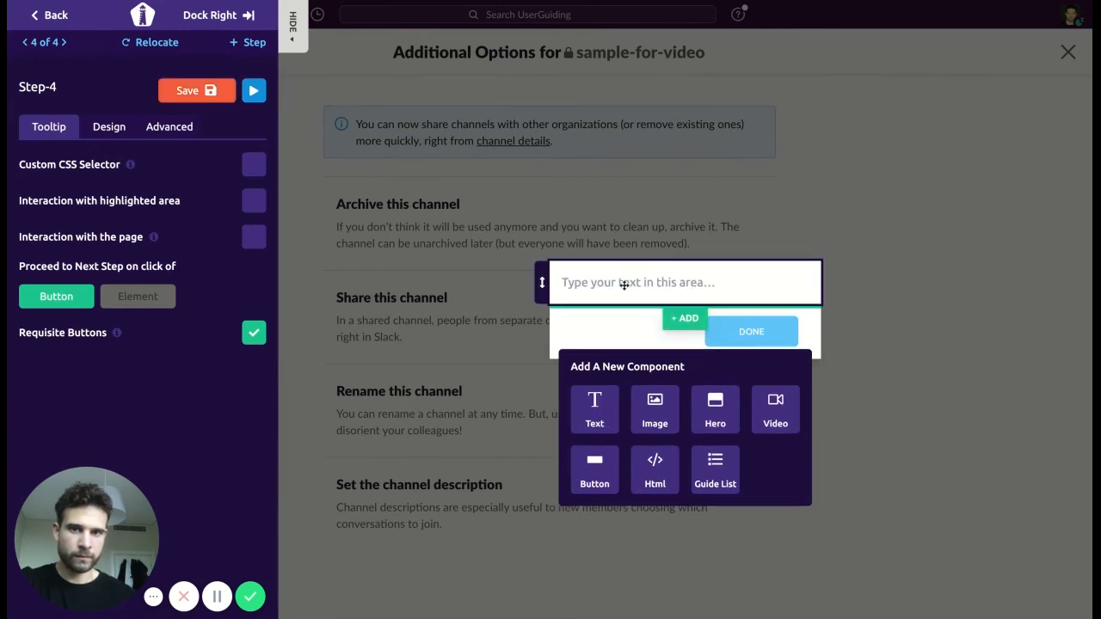
{"action": "type", "text": "Click here to arc"}
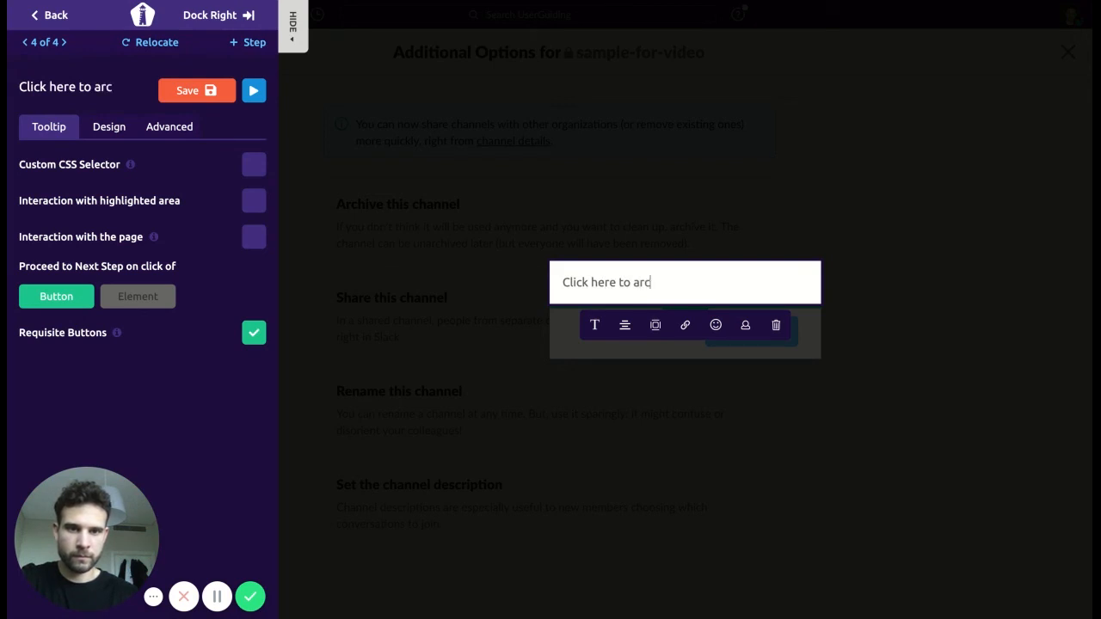
{"action": "type", "text": "ive"}
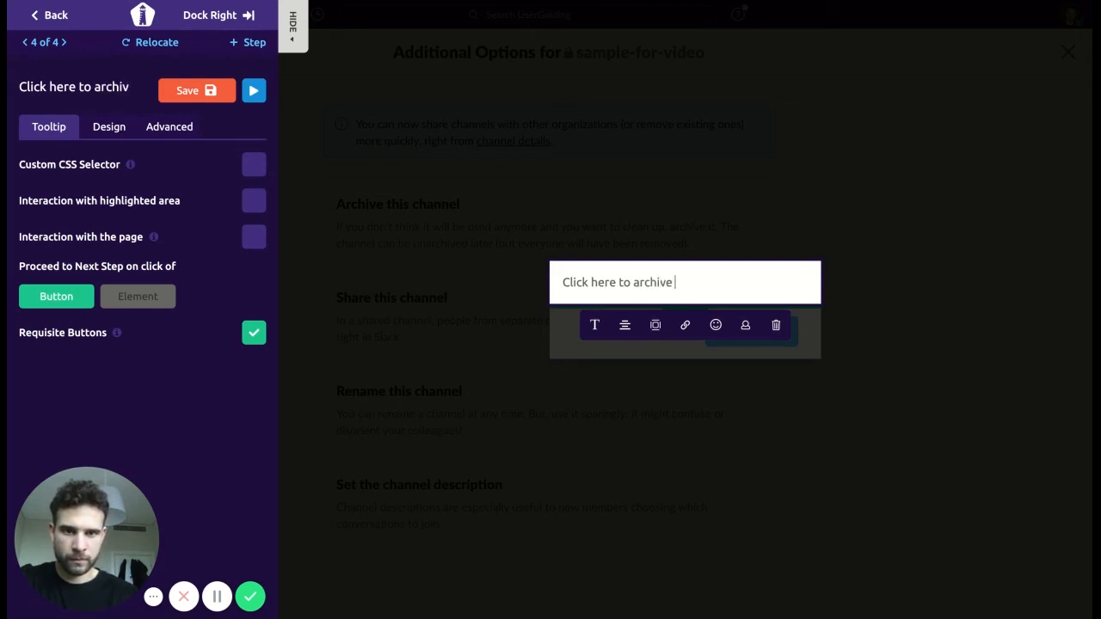
{"action": "type", "text": "your cah"}
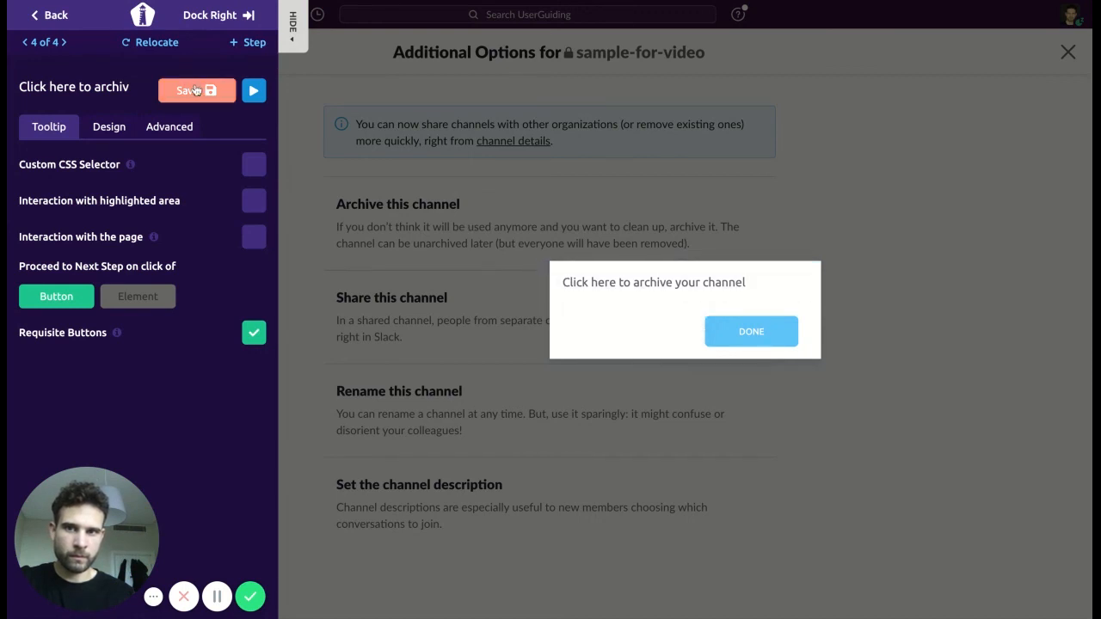
{"action": "mouse_move", "coordinate": [308, 364]}
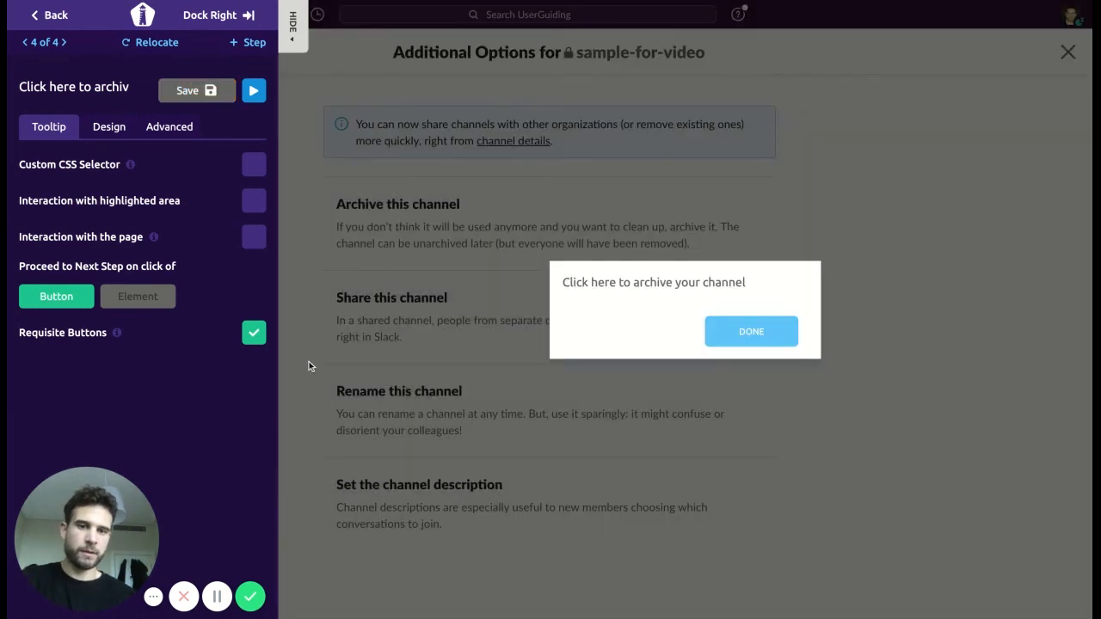